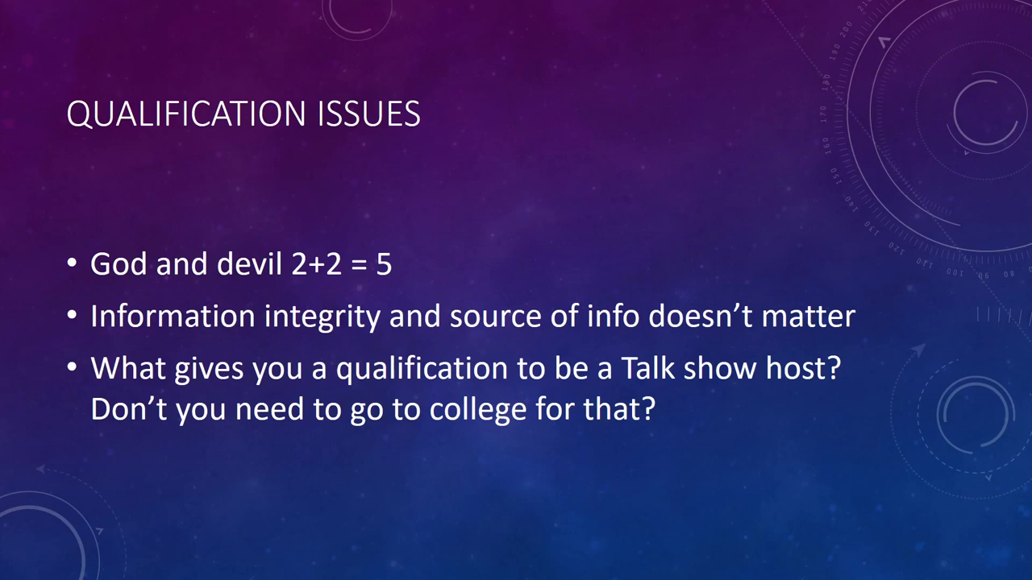
- Advance the slideshow from 'Qualification Issues' to the 'Fakes on your shows!' title slide
key(Right)
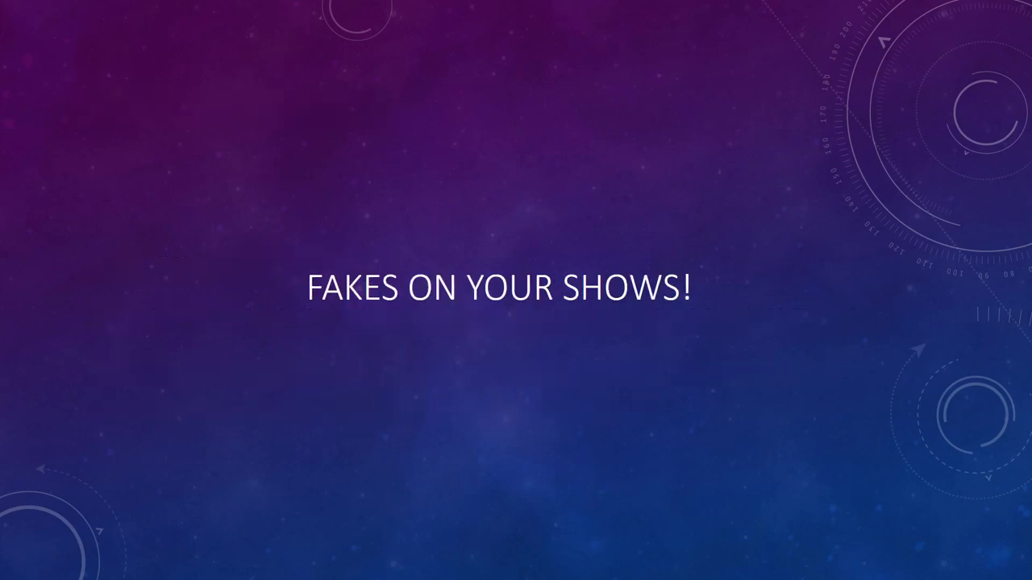